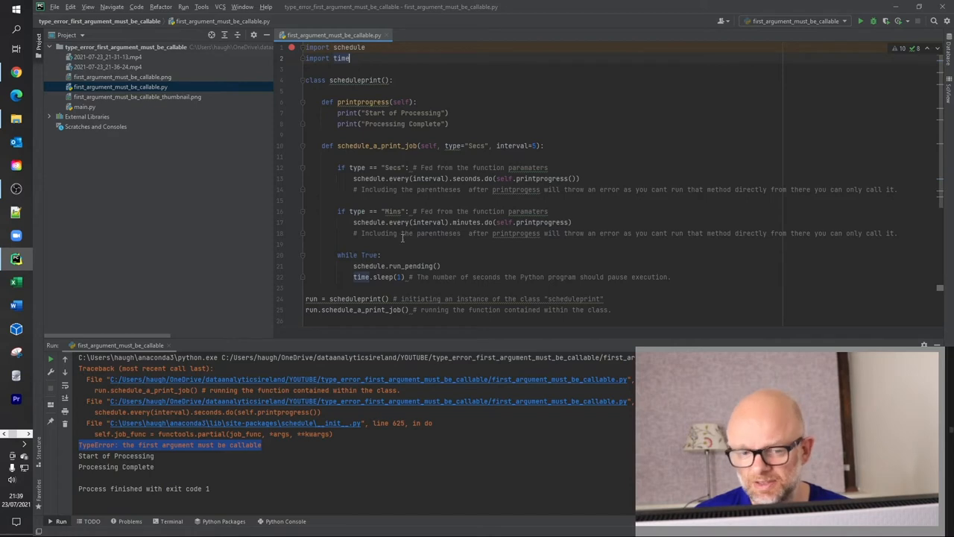
Dismiss the blank-lines style warning and select the self.printprogress() call on line 13
click(370, 255)
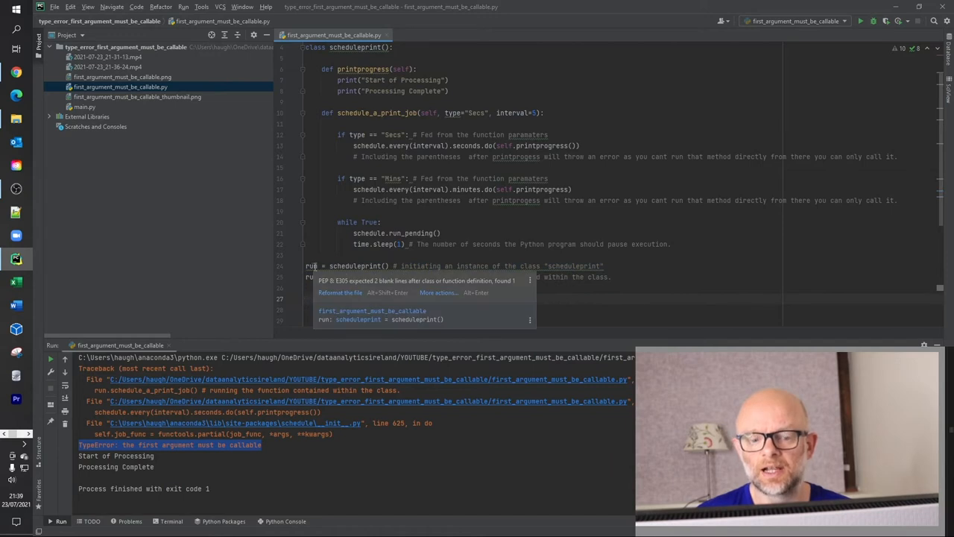
mouse_move(362, 266)
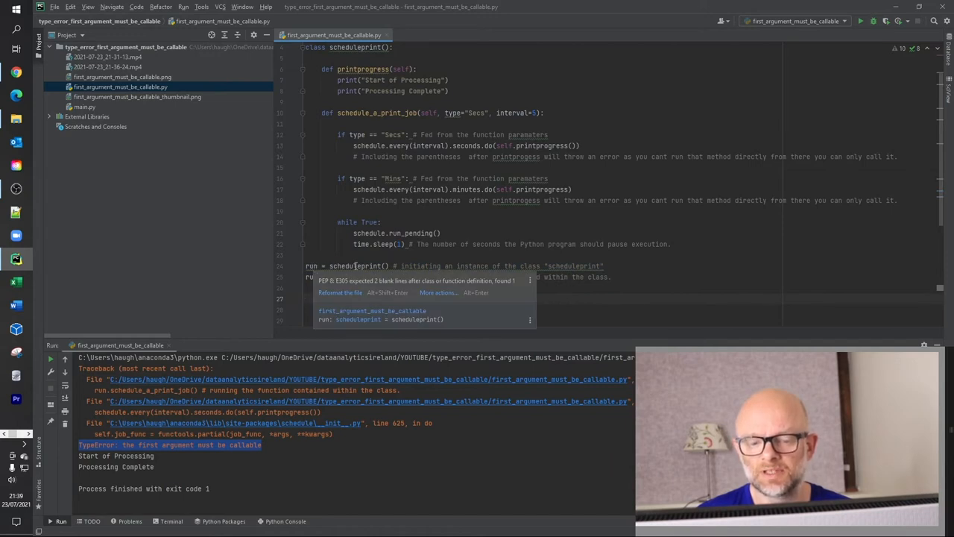
click(333, 244)
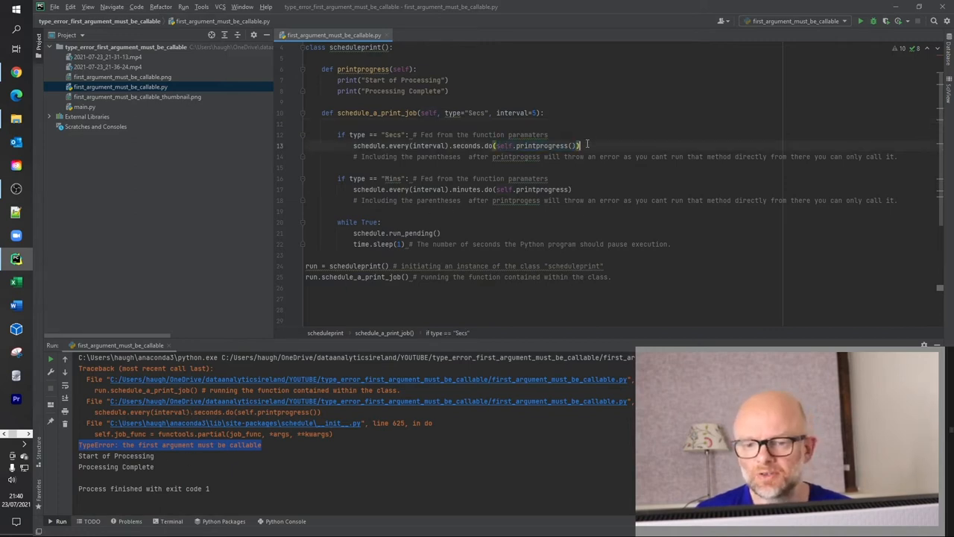
double_click(548, 146)
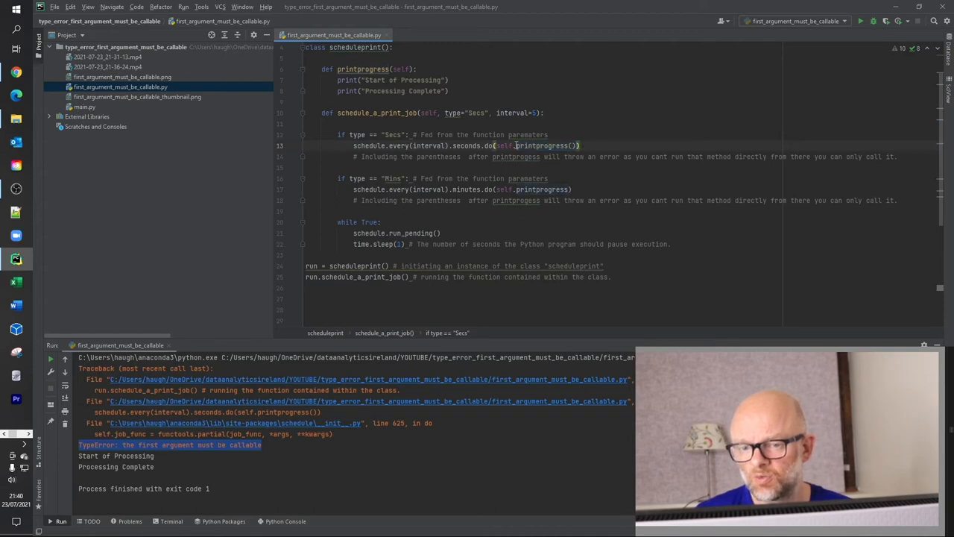
mouse_move(634, 181)
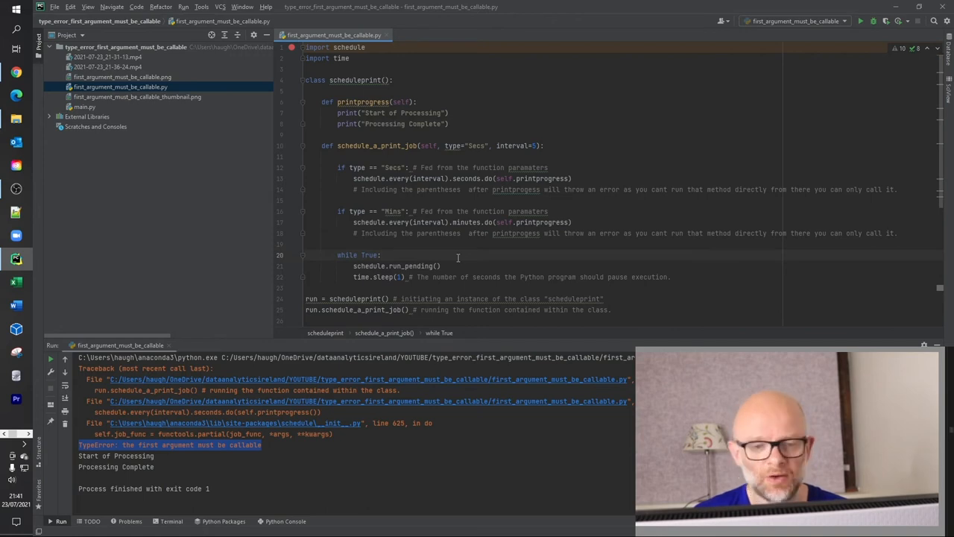
Run 'first_argument_must_be_callable' and scroll the repeated 'Start of Processing' output
right_click(458, 257)
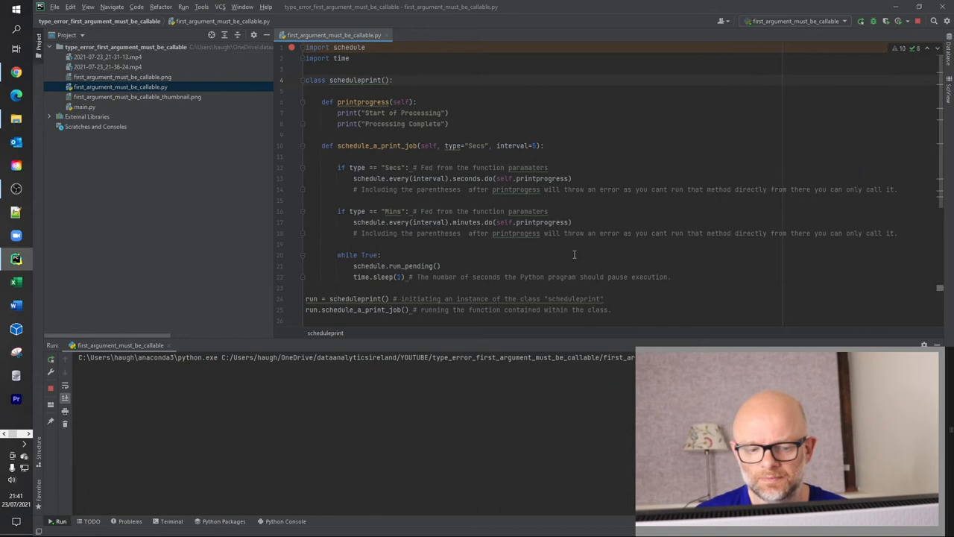
mouse_move(497, 408)
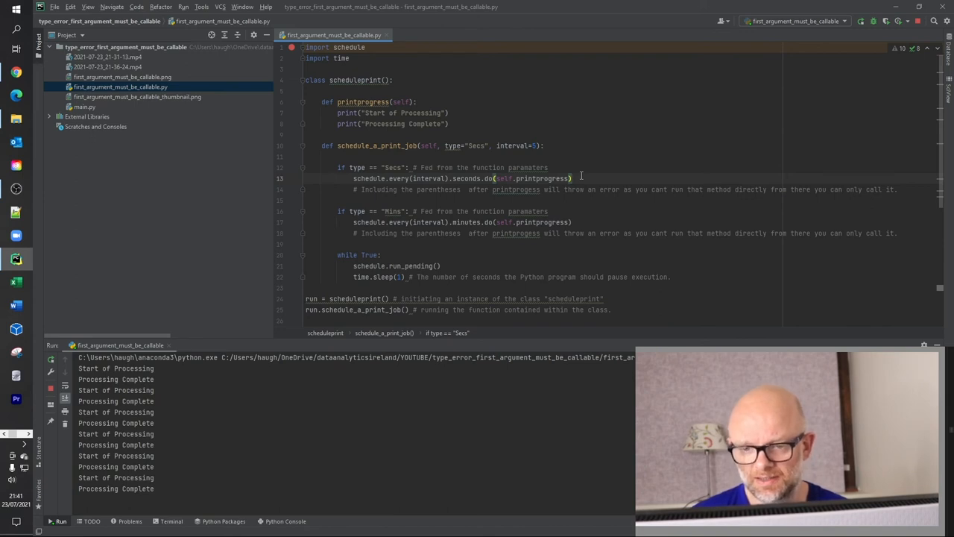
scroll(down, 3)
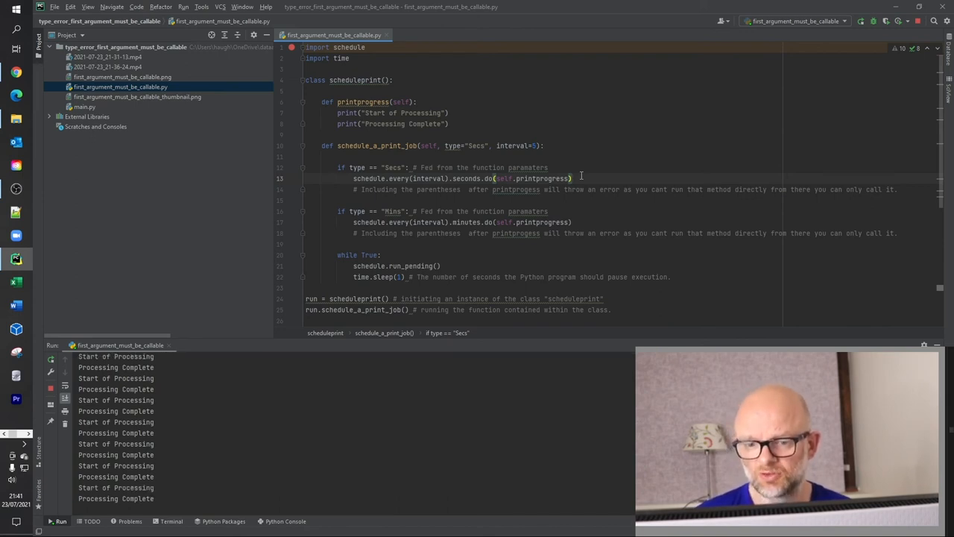